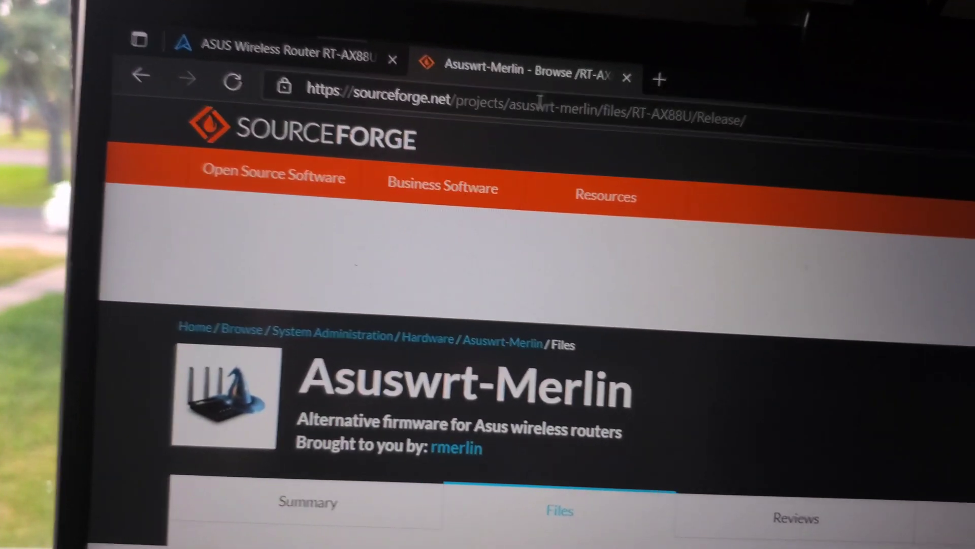
# Scroll the SourceForge Files list and enter the RT-AX88U folder
pyautogui.scroll(-3)
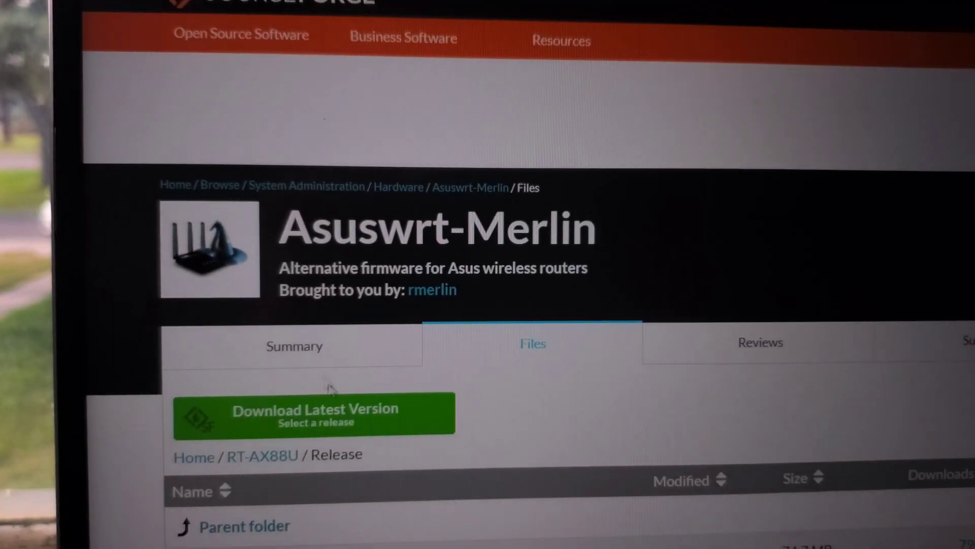
pyautogui.scroll(-3)
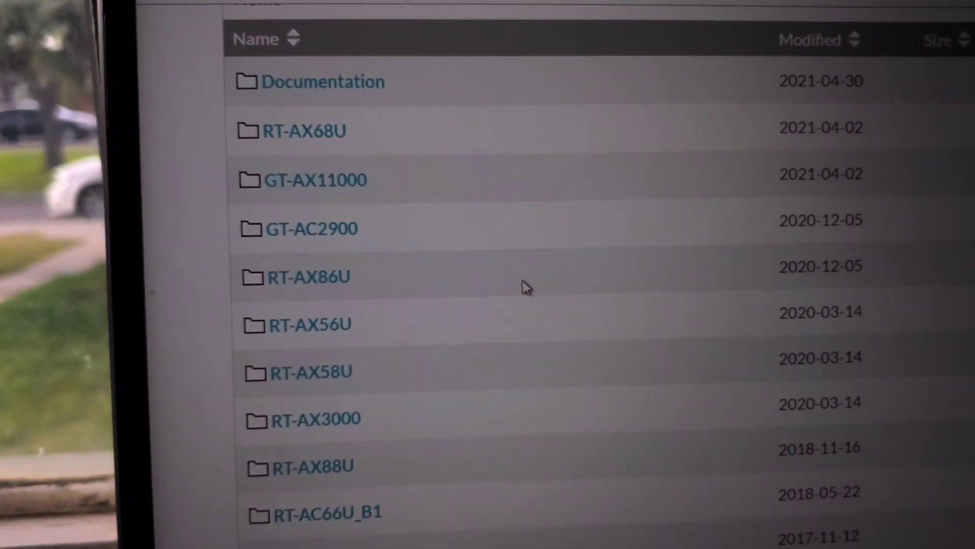
pyautogui.scroll(-3)
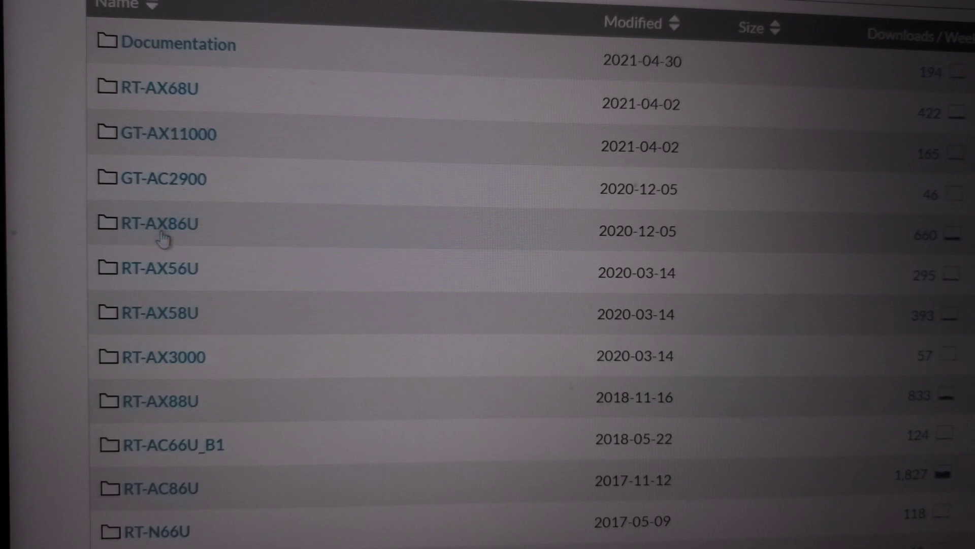
pyautogui.scroll(-3)
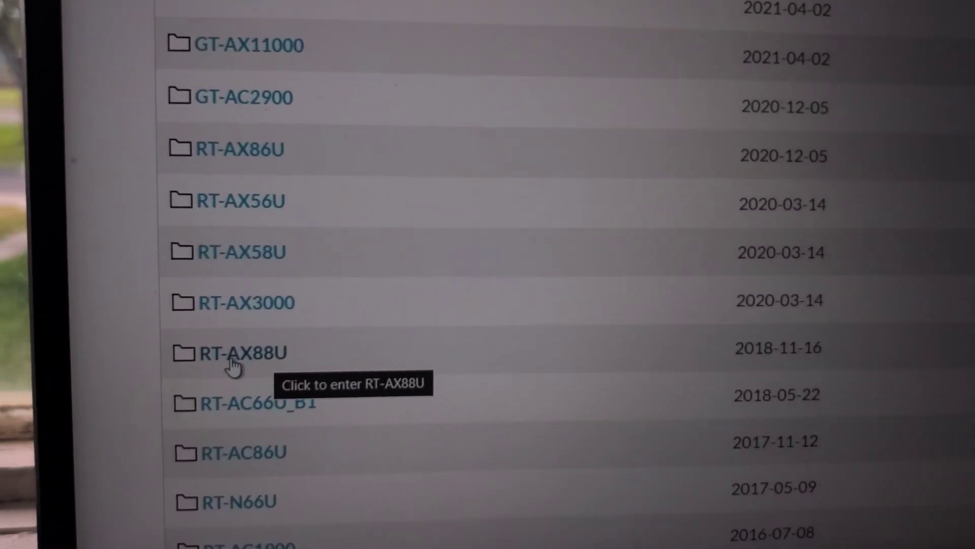
pyautogui.click(241, 353)
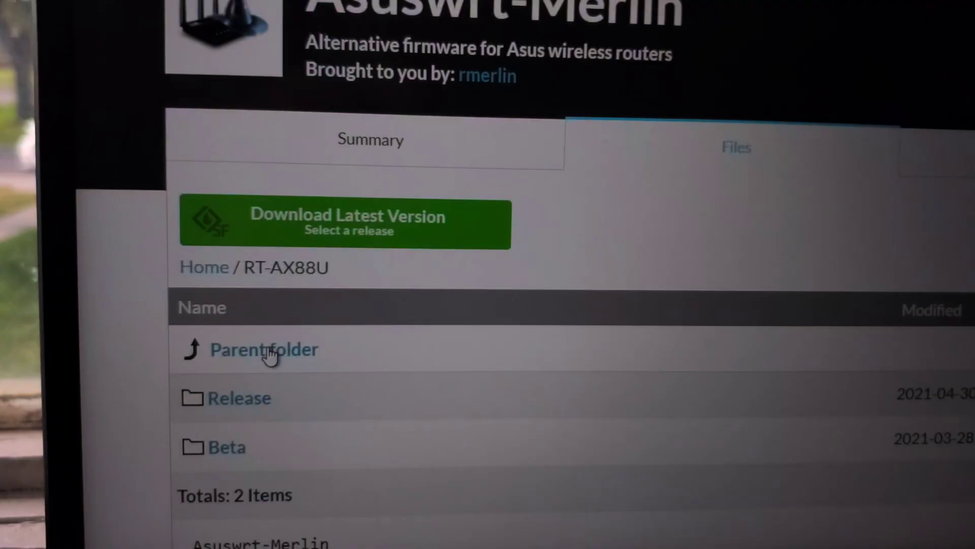
# Enter the Release folder to list firmware zips with 386.2_4 newest
pyautogui.scroll(-3)
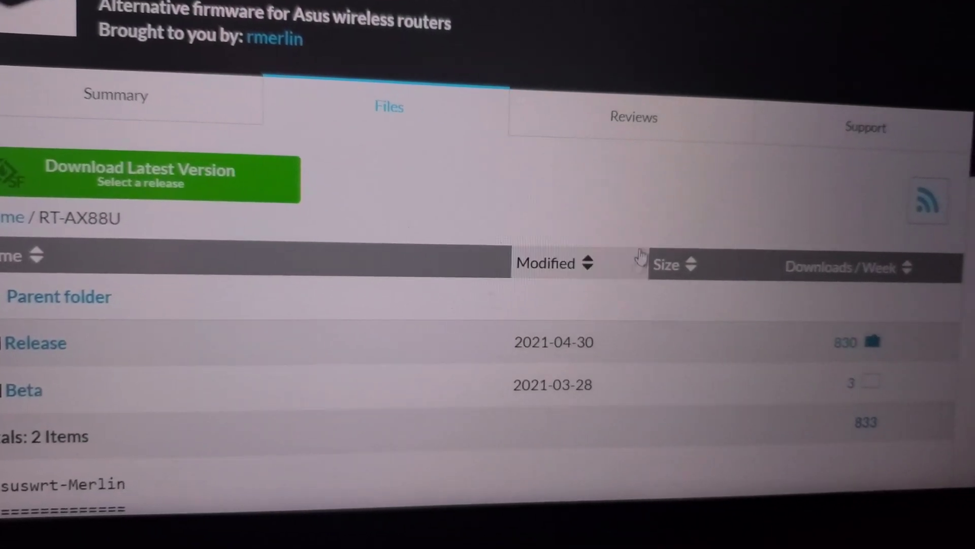
pyautogui.scroll(-3)
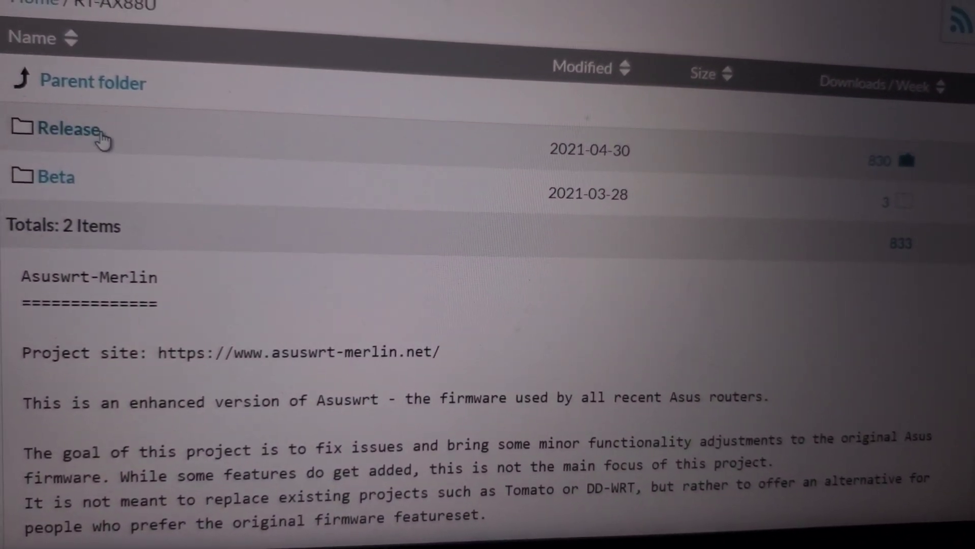
pyautogui.click(70, 129)
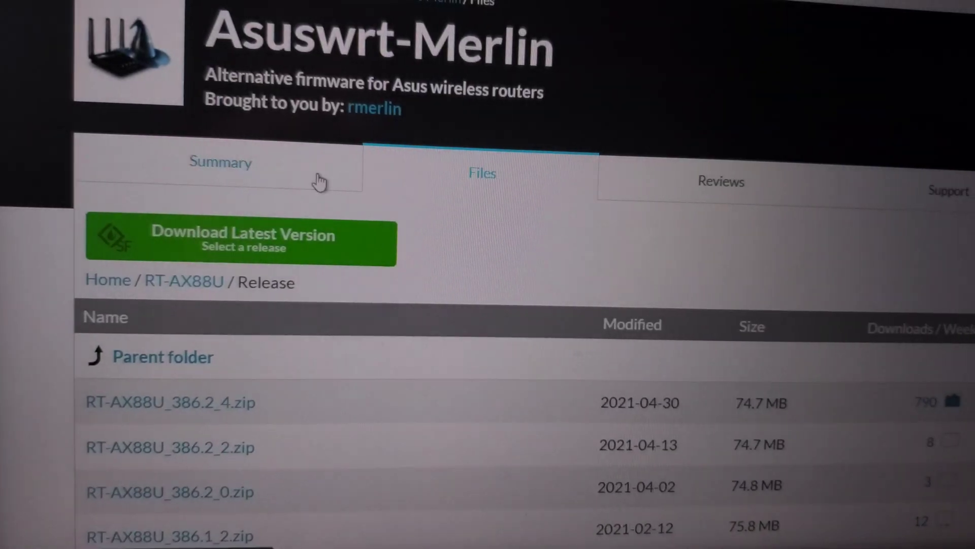
pyautogui.scroll(-3)
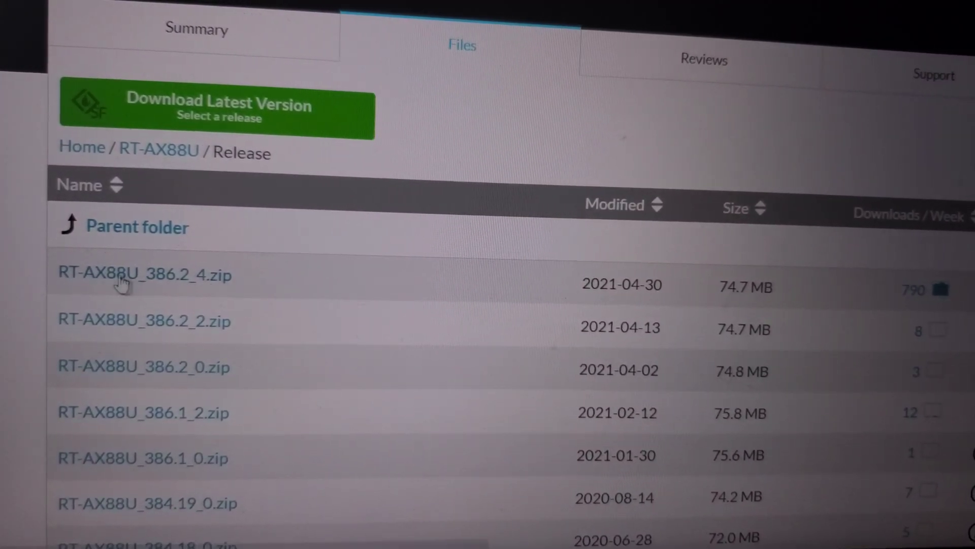
pyautogui.moveTo(123, 276)
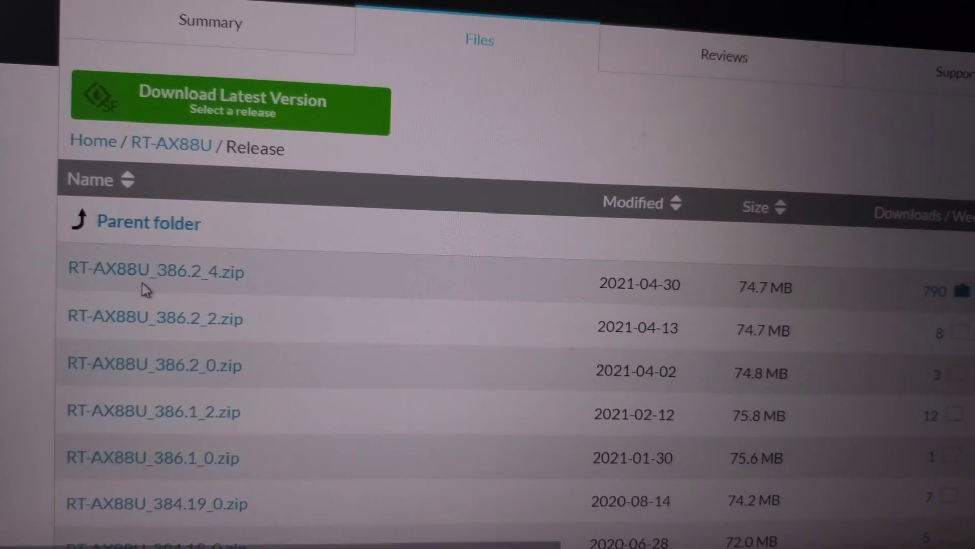
# Download RT-AX88U_386.2_4.zip, saving it via Save as
pyautogui.click(154, 272)
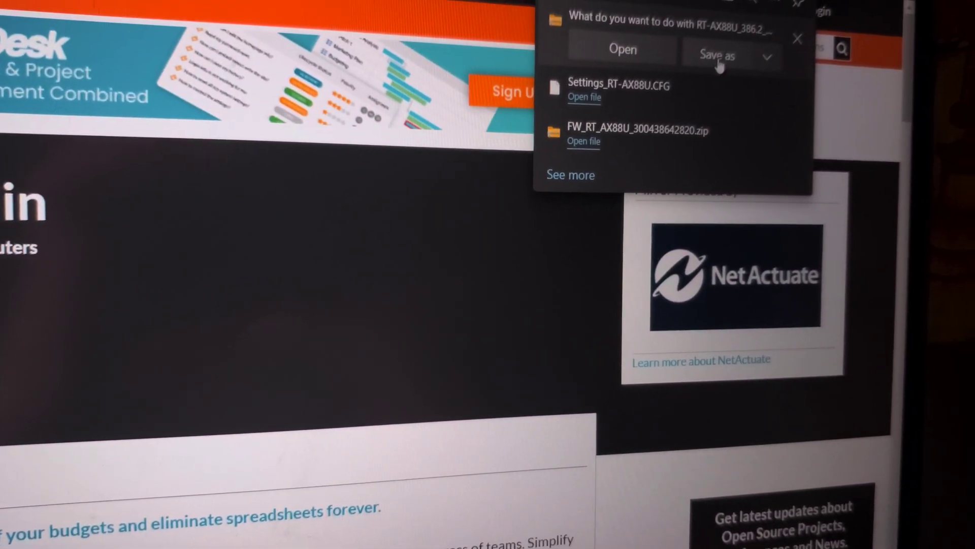
pyautogui.click(717, 55)
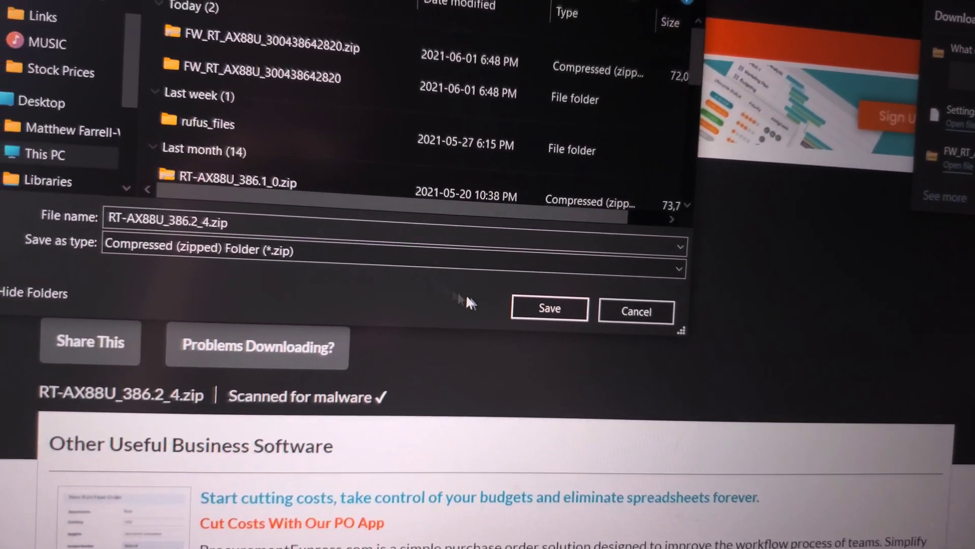
pyautogui.click(549, 309)
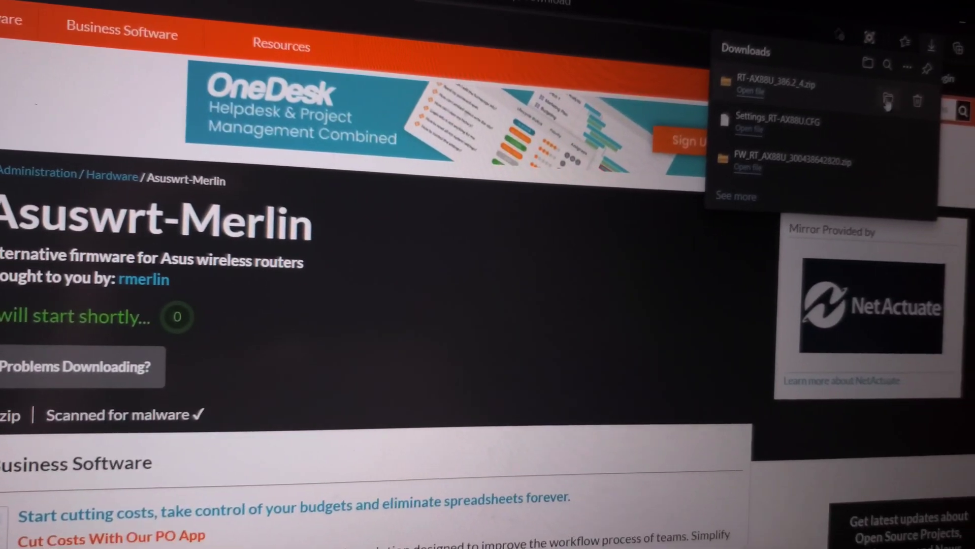
# Extract RT-AX88U_386.2_4.zip into its own RT-AX88U_386.2_4 folder
pyautogui.click(889, 101)
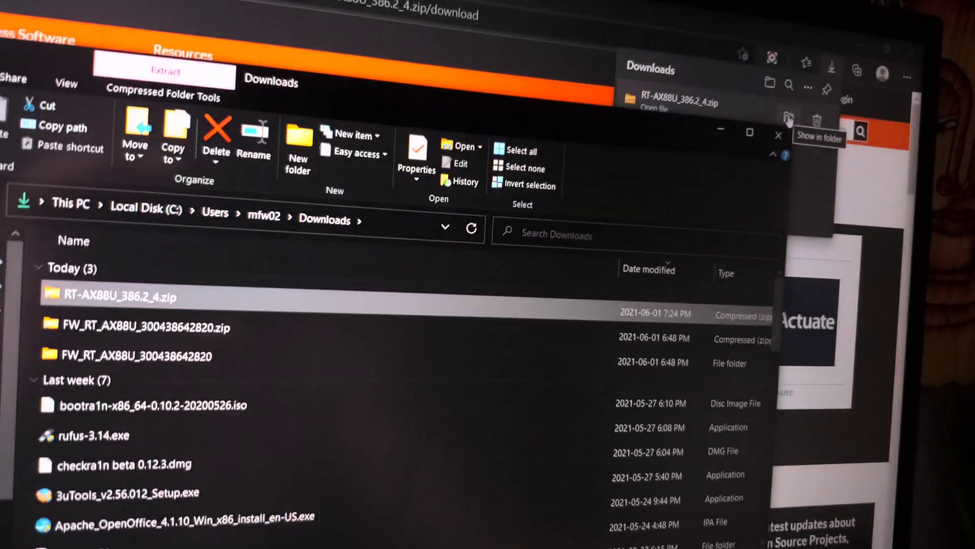
pyautogui.rightClick(115, 297)
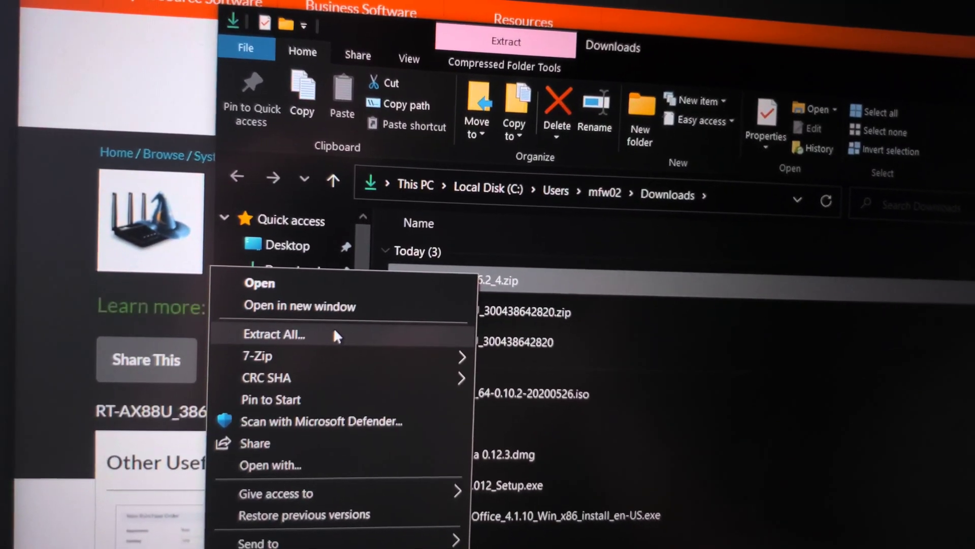
pyautogui.click(275, 334)
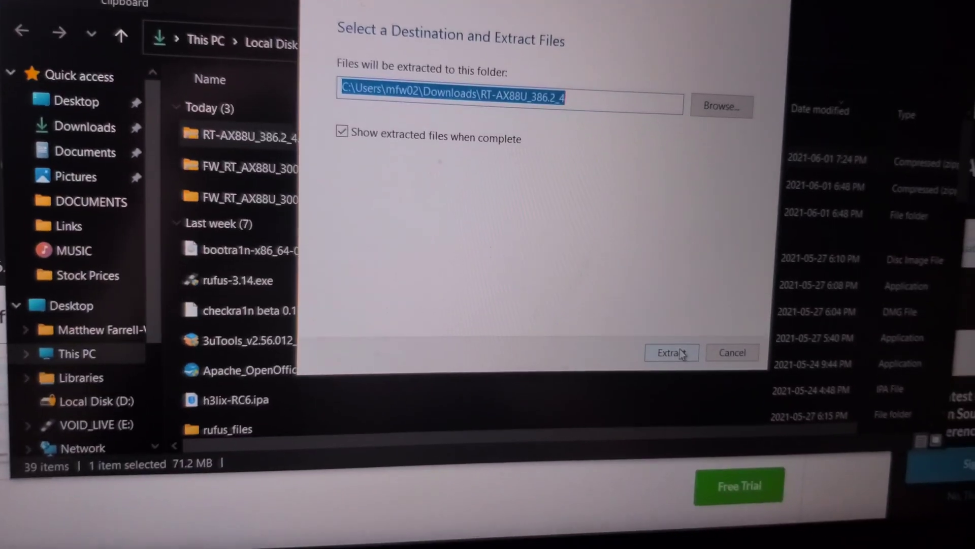
pyautogui.click(670, 352)
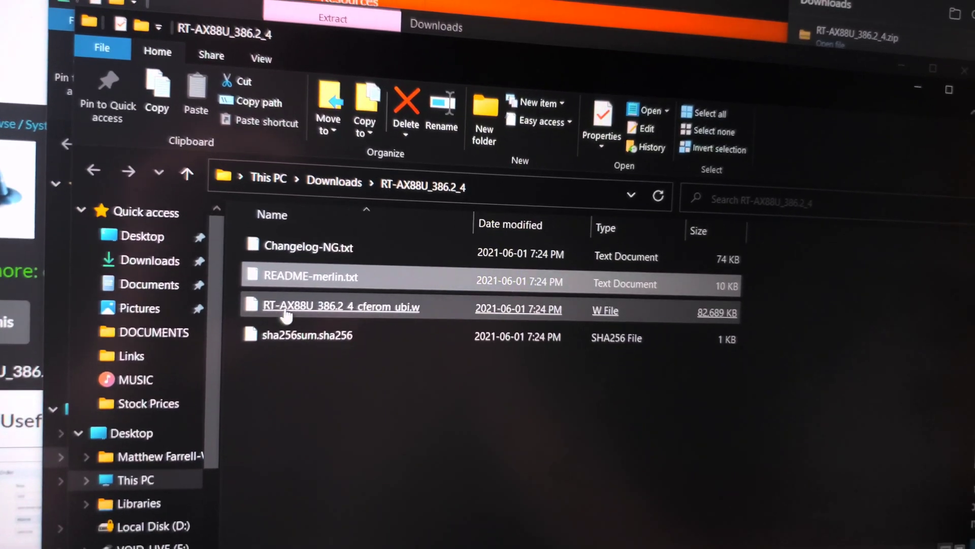
pyautogui.doubleClick(308, 276)
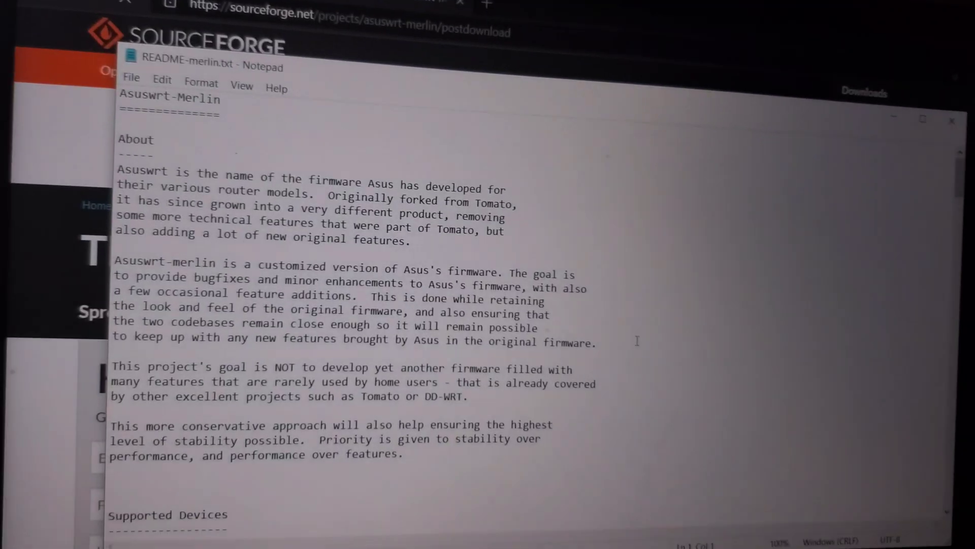
pyautogui.scroll(-3)
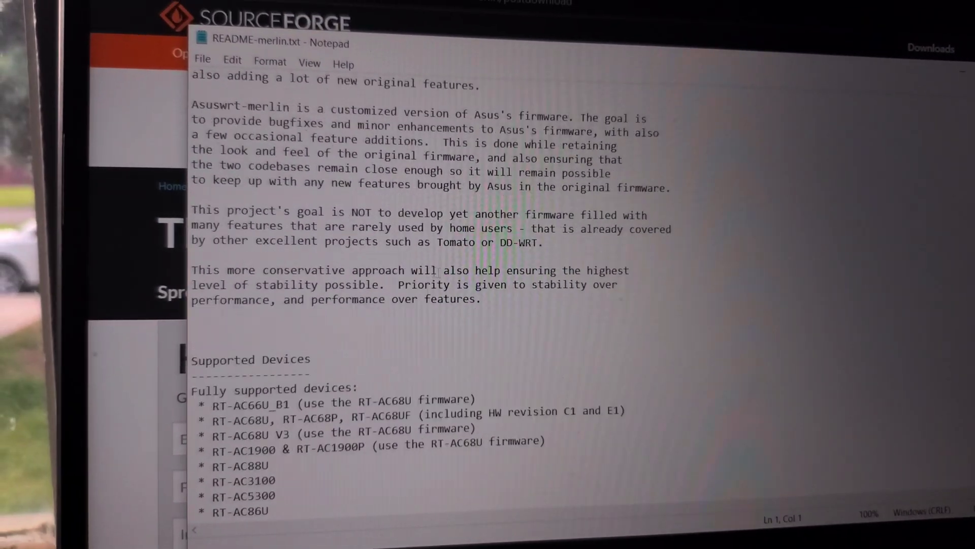
pyautogui.scroll(-3)
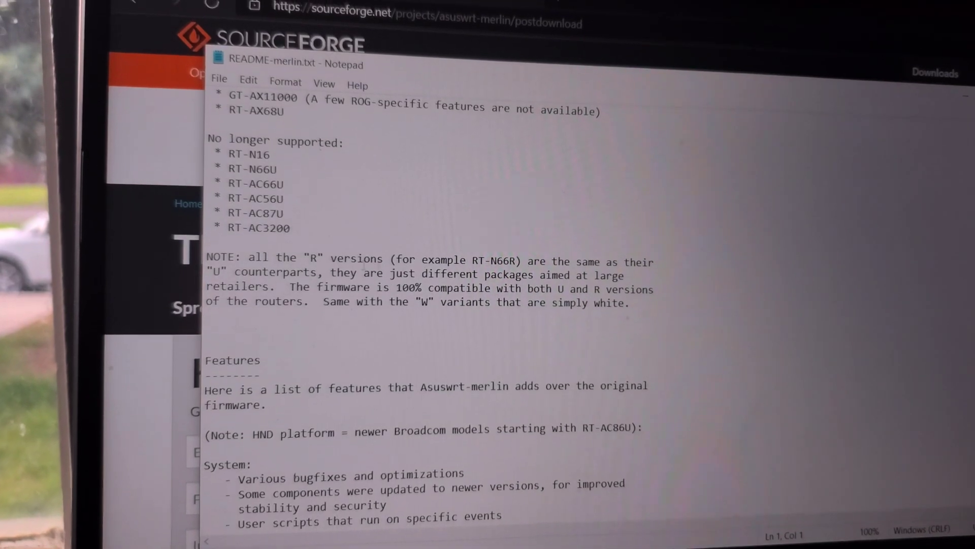
pyautogui.scroll(-3)
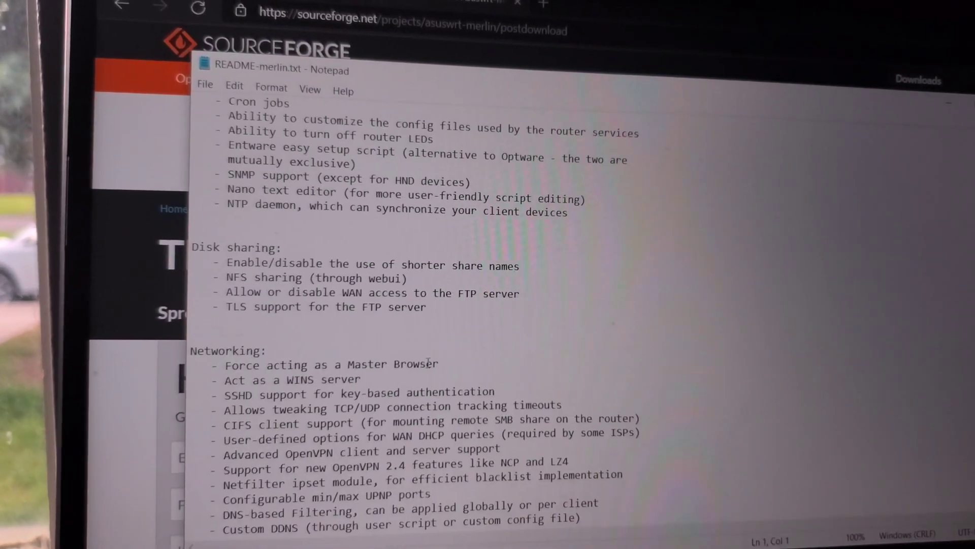
pyautogui.scroll(-3)
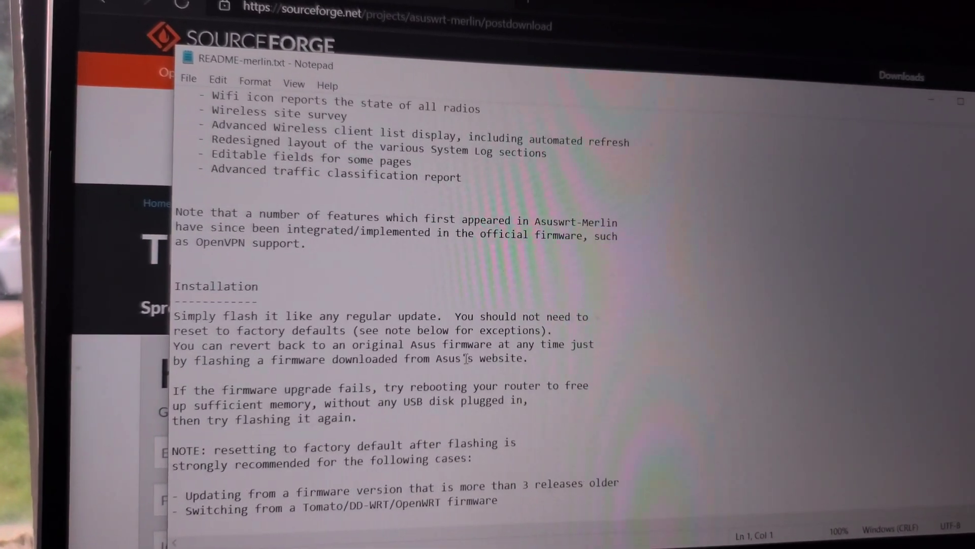
pyautogui.scroll(-3)
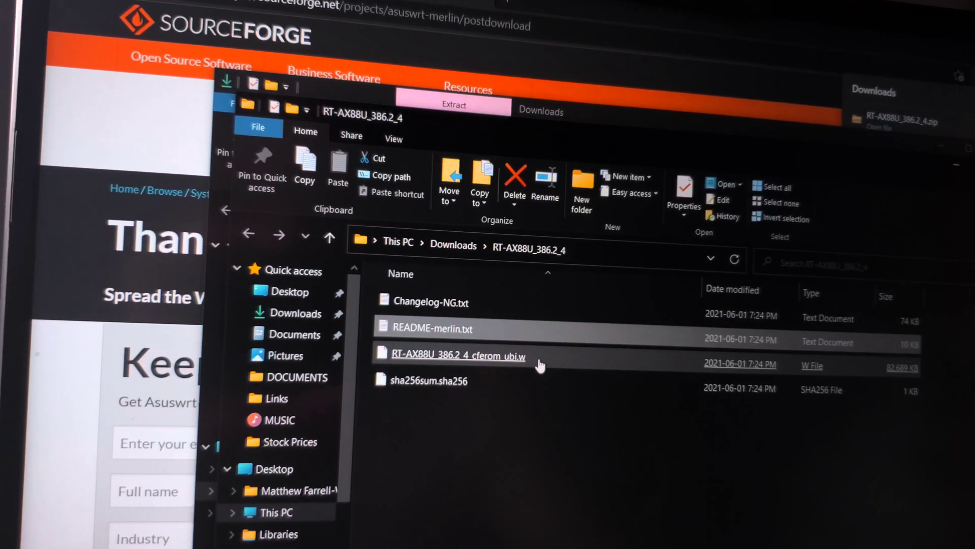
# Bring up the ASUS router admin page with its Administration menu visible
pyautogui.doubleClick(458, 355)
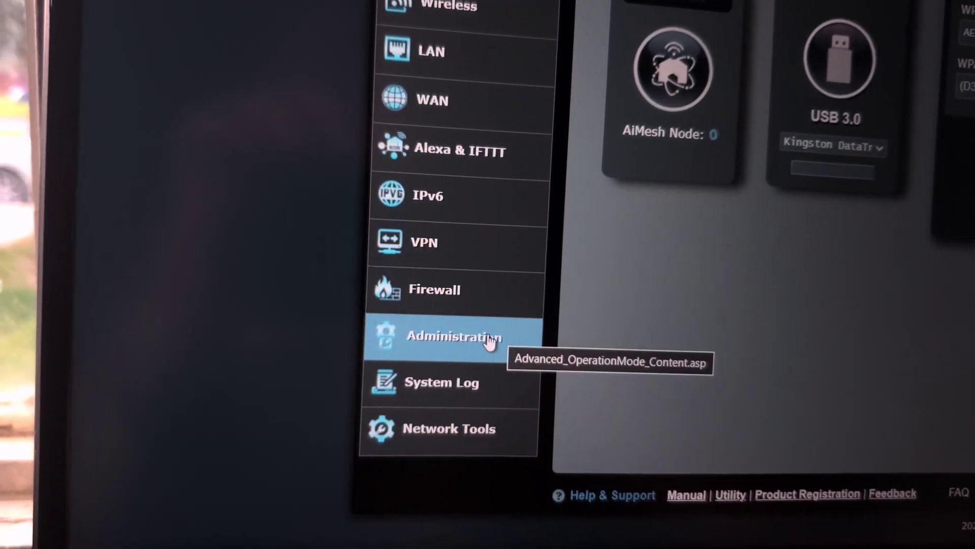
# Open Administration > Firmware Upgrade and scroll to current version 3.0.0.4.386_42820
pyautogui.click(454, 336)
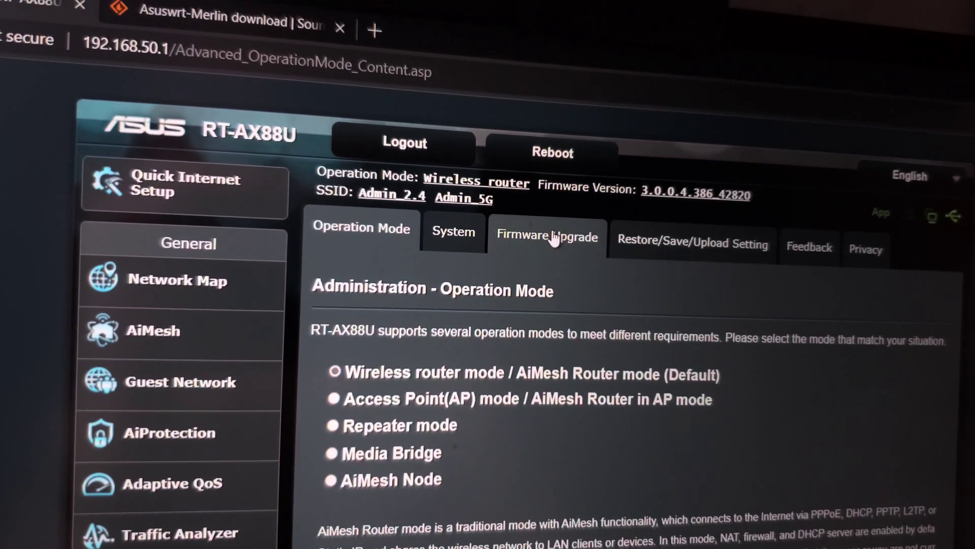
pyautogui.click(546, 237)
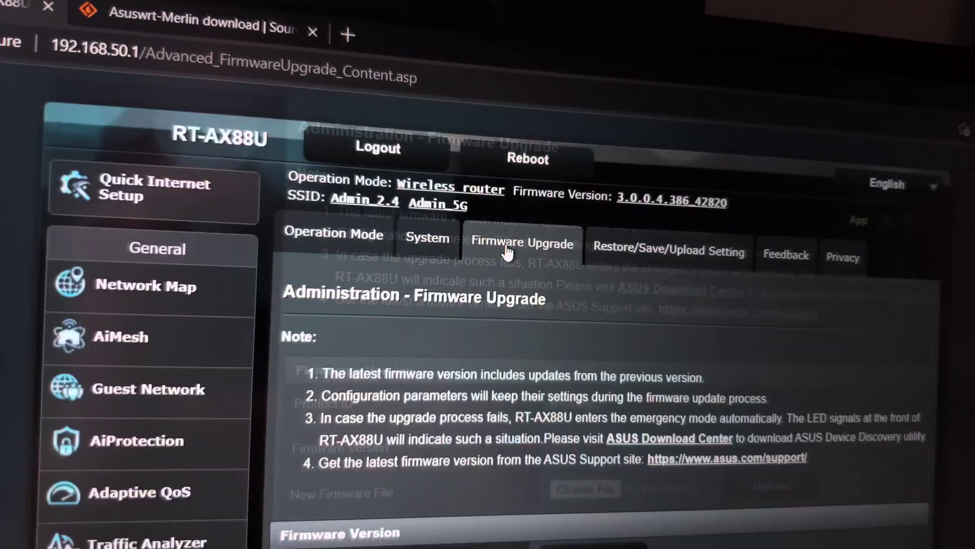
pyautogui.scroll(-3)
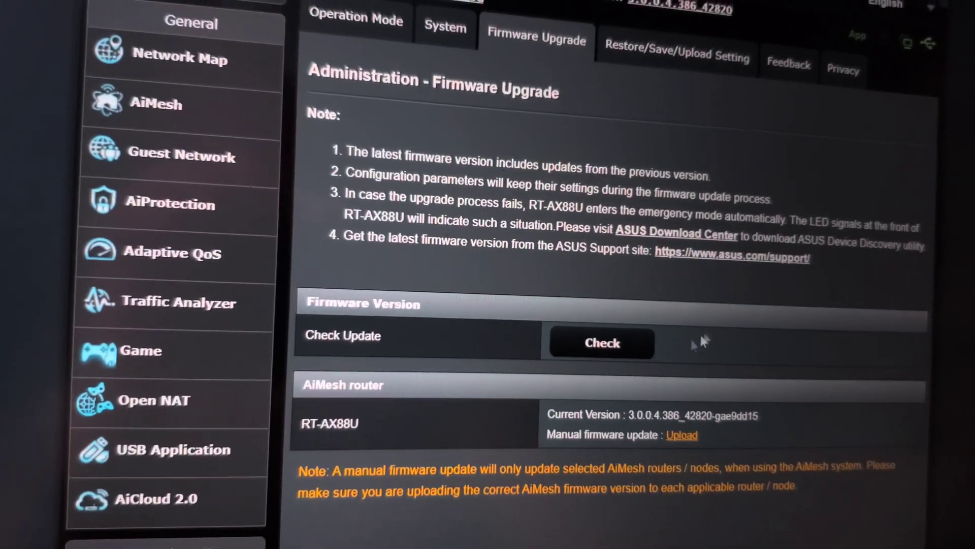
pyautogui.scroll(-3)
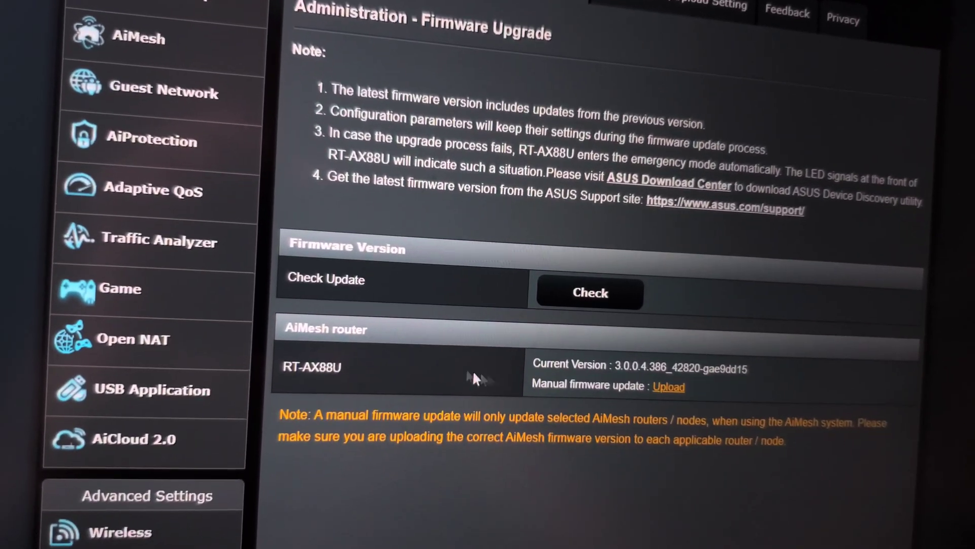
pyautogui.scroll(-3)
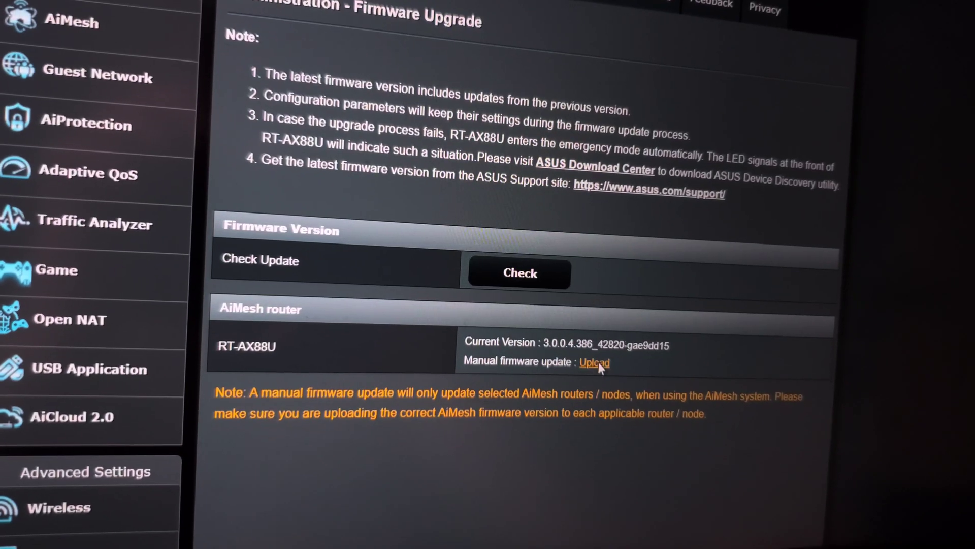
pyautogui.click(594, 361)
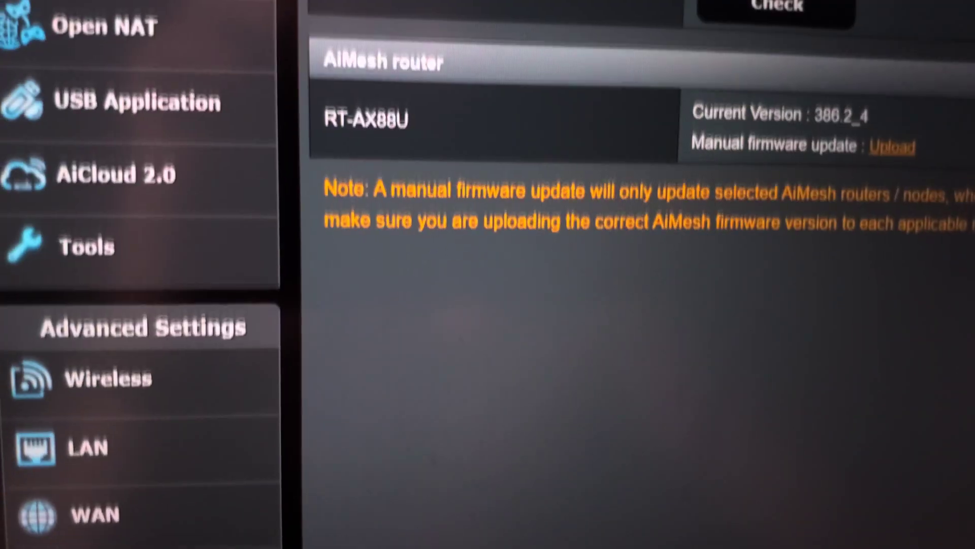
pyautogui.scroll(-3)
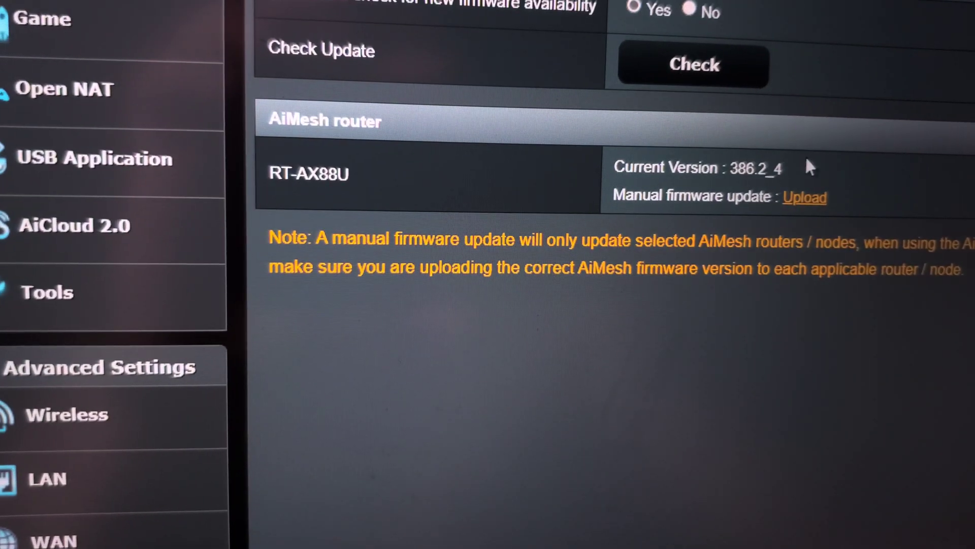